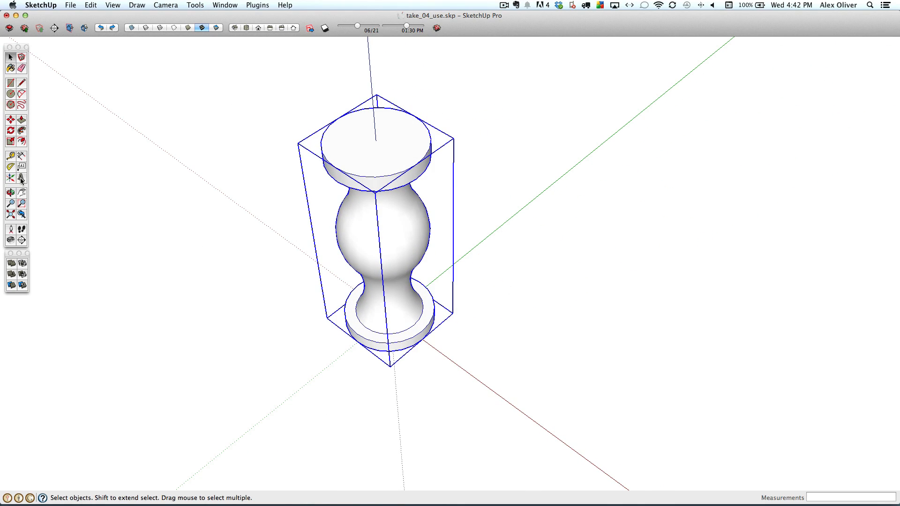
- Add a 3D text letter K extruded 1mm, place it beside the body and rotate it 90° upright
click(21, 178)
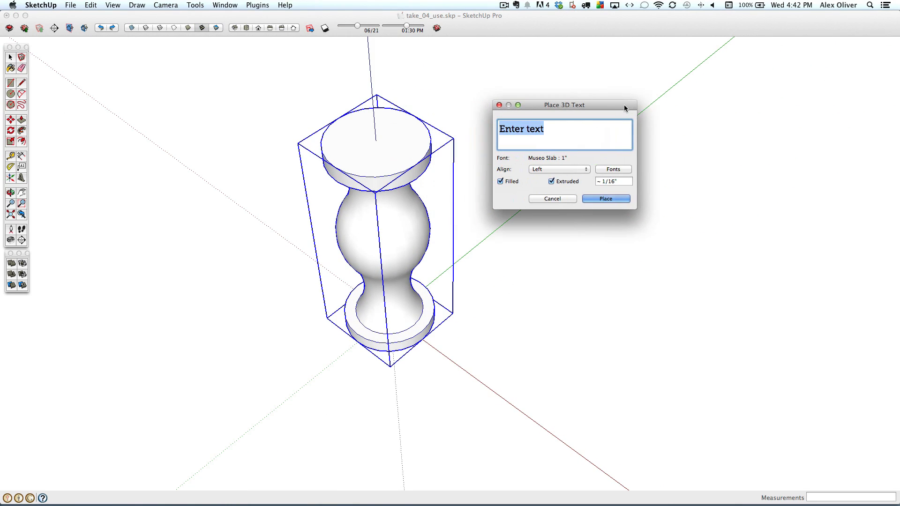
text(K)
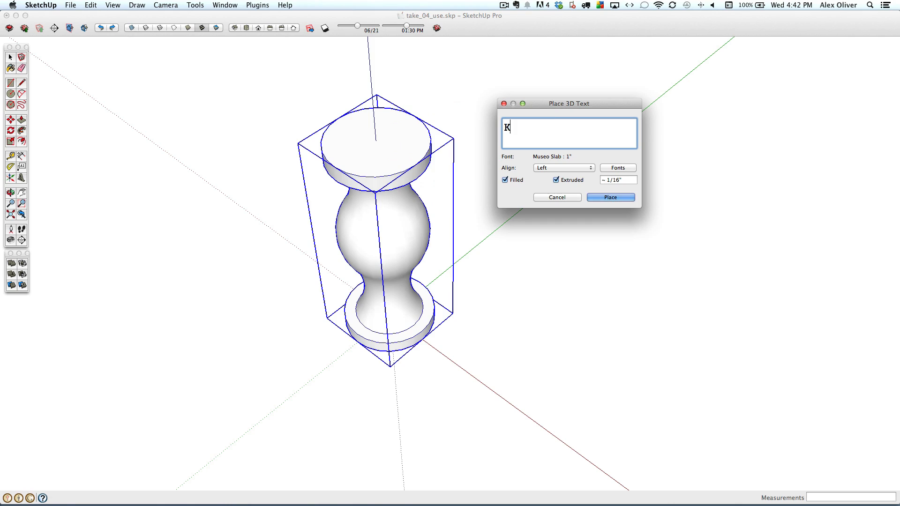
click(618, 168)
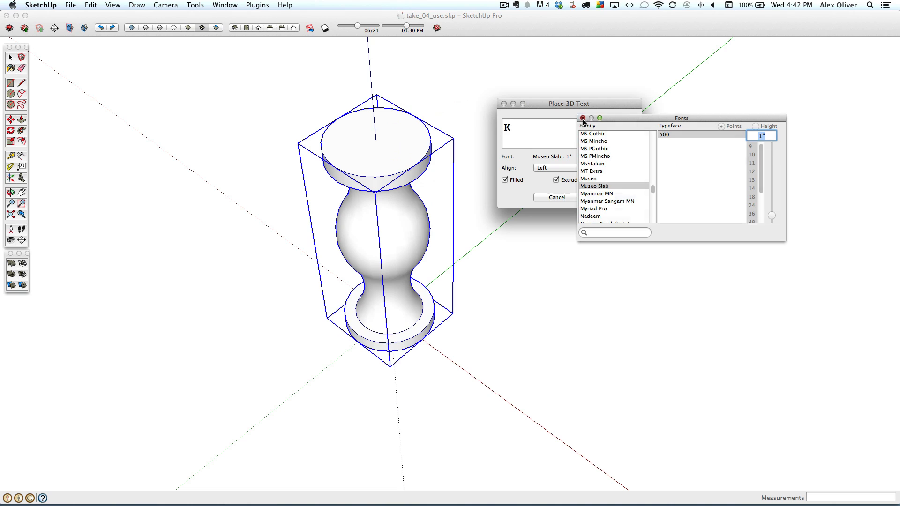
click(582, 118)
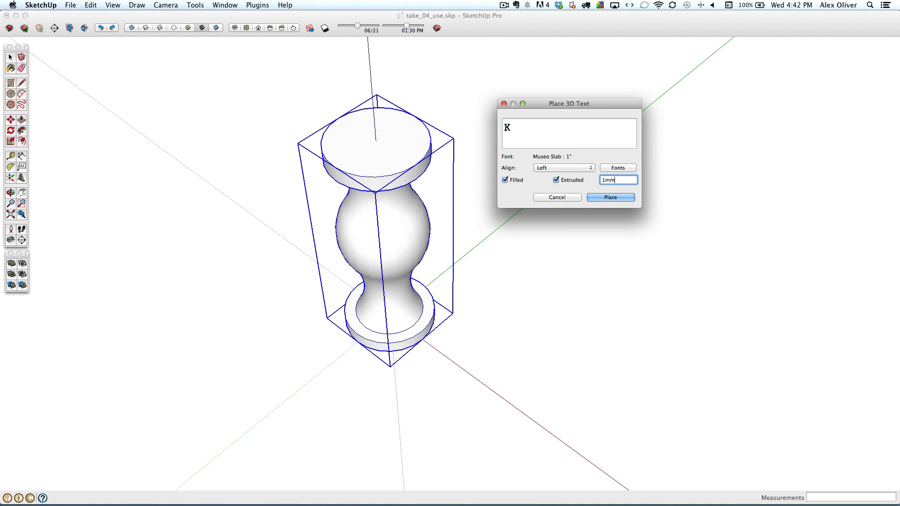
click(611, 197)
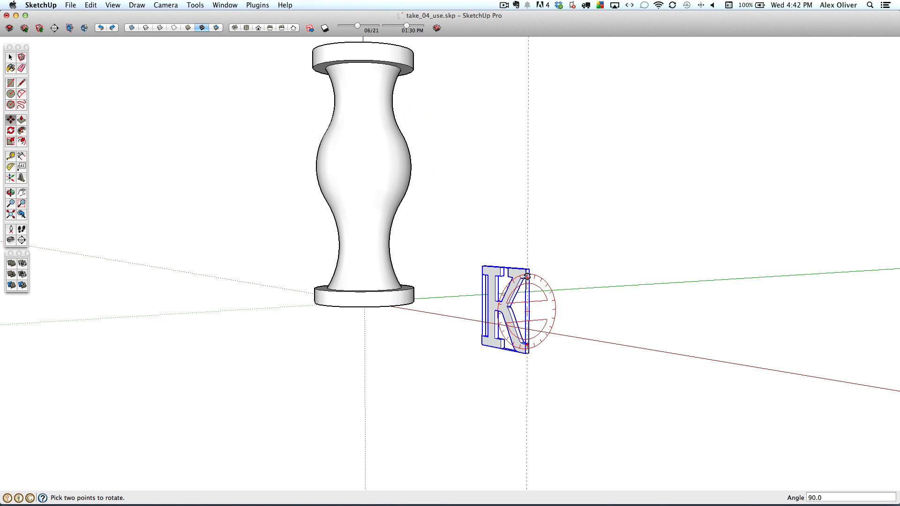
click(525, 356)
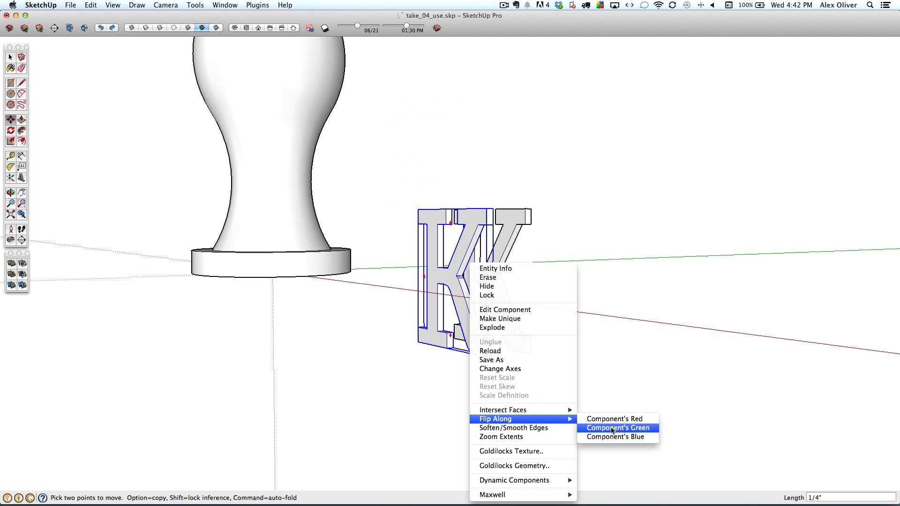
- Copy the K and mirror the copy along its component green axis to face the other way
click(617, 427)
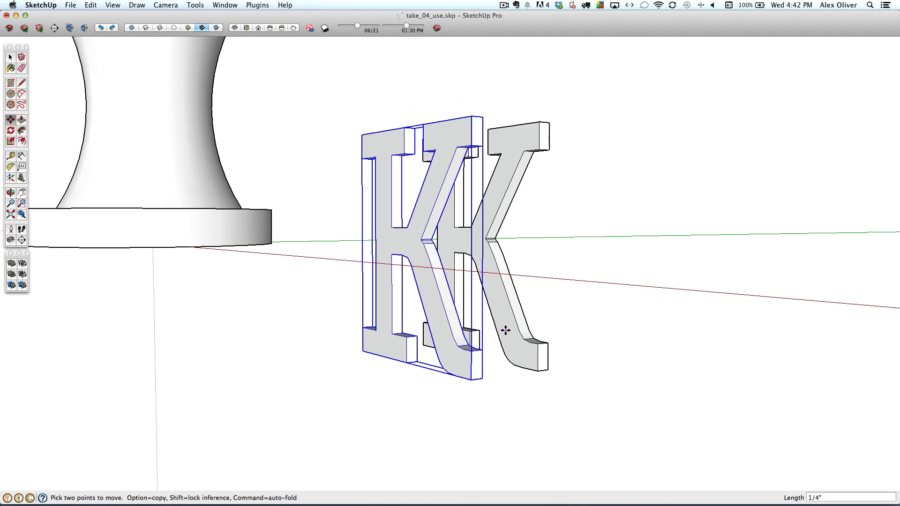